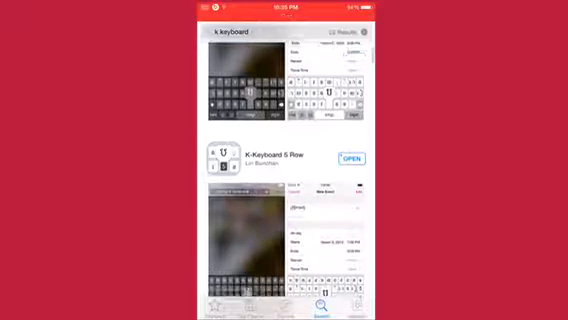
- View the K-Keyboard 5 Row app page in the App Store, then return to the home screen
scroll("down", 3)
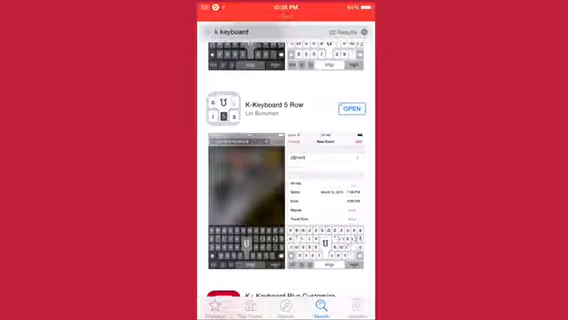
left_click(286, 108)
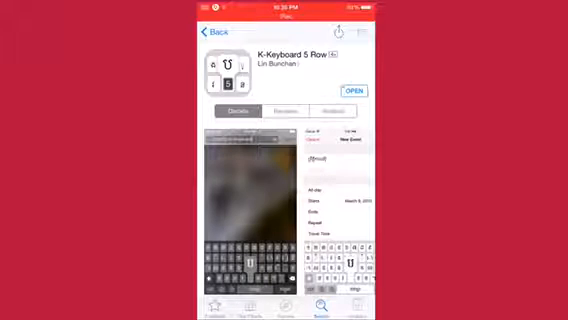
key("home")
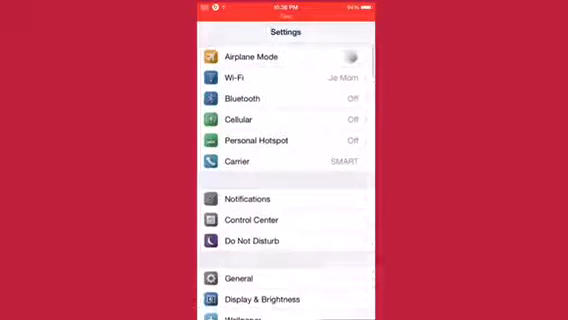
- Reach the Keyboard page under Settings > General, then show the app switcher
scroll("down", 3)
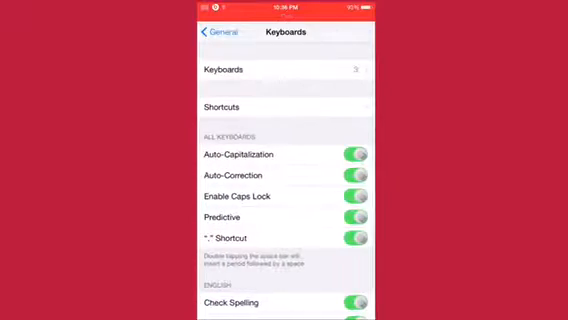
key("home")
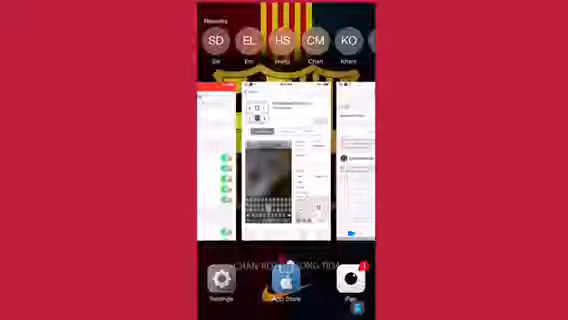